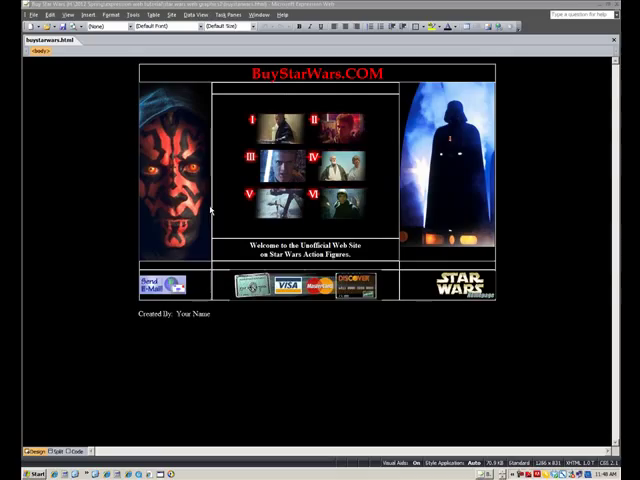
pyautogui.moveTo(218, 215)
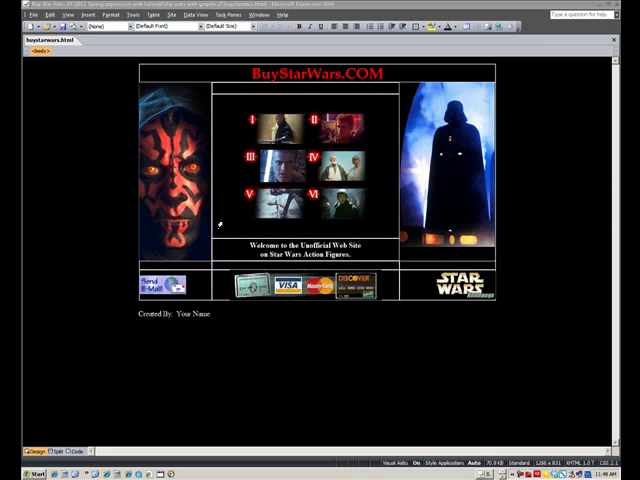
pyautogui.moveTo(313, 130)
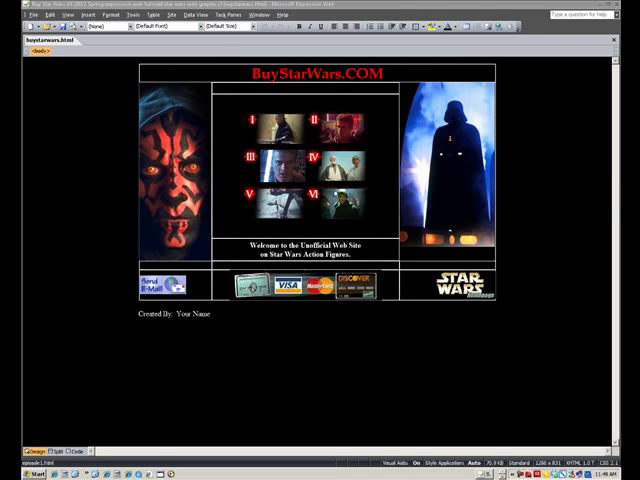
# Go to picturetrail in Internet Explorer and open the My Saved Flicks list.
pyautogui.click(263, 125)
pyautogui.write('picturetrail')
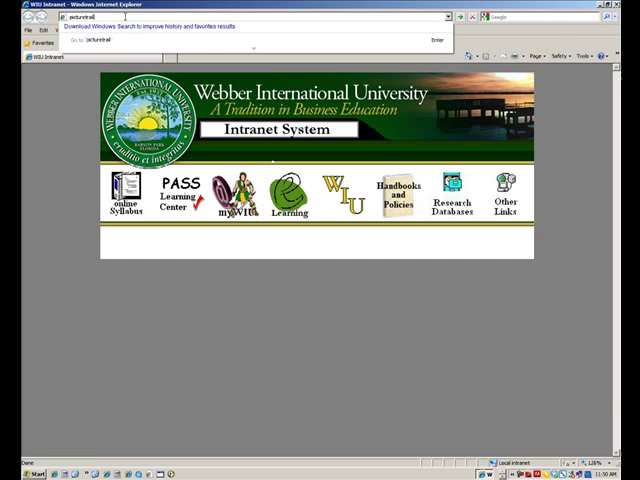
pyautogui.press('Return')
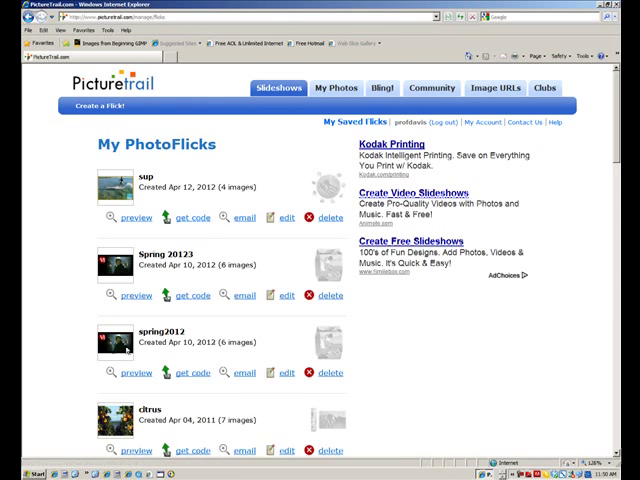
pyautogui.moveTo(600, 111)
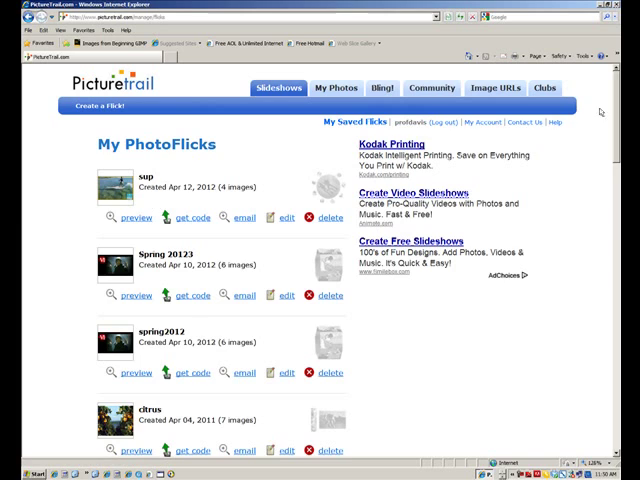
pyautogui.scroll(-3)
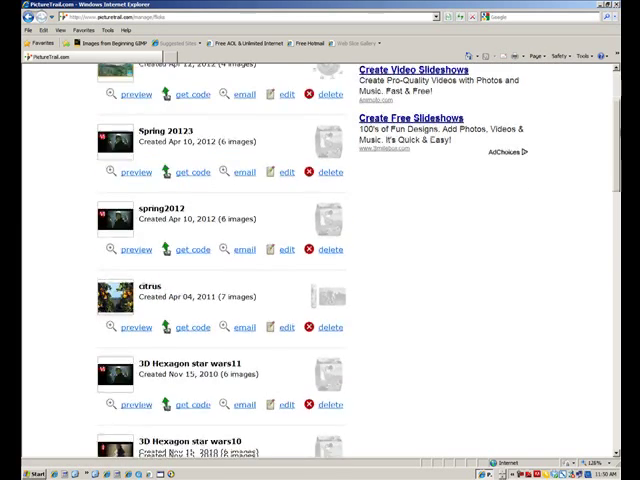
pyautogui.scroll(-3)
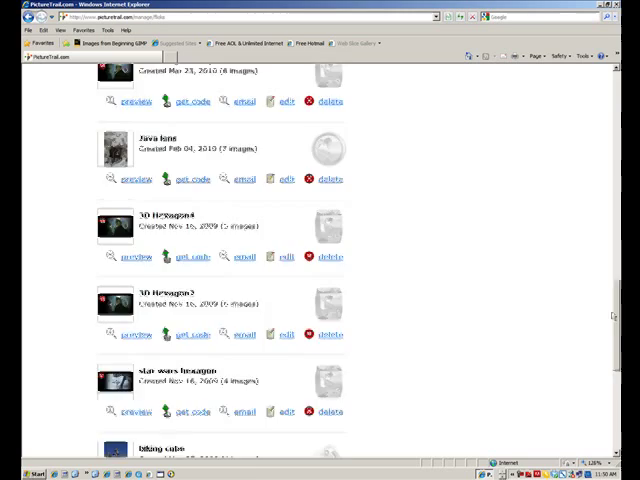
pyautogui.scroll(3)
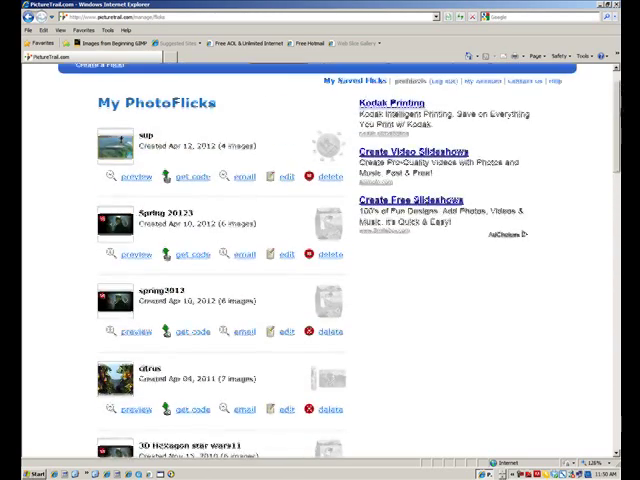
pyautogui.scroll(-3)
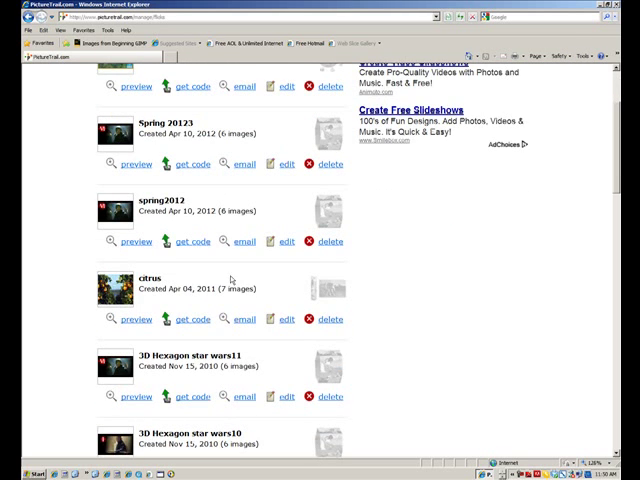
pyautogui.click(133, 319)
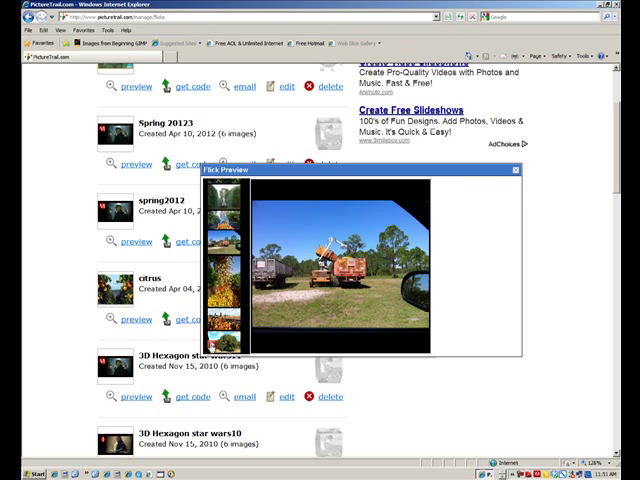
pyautogui.click(515, 169)
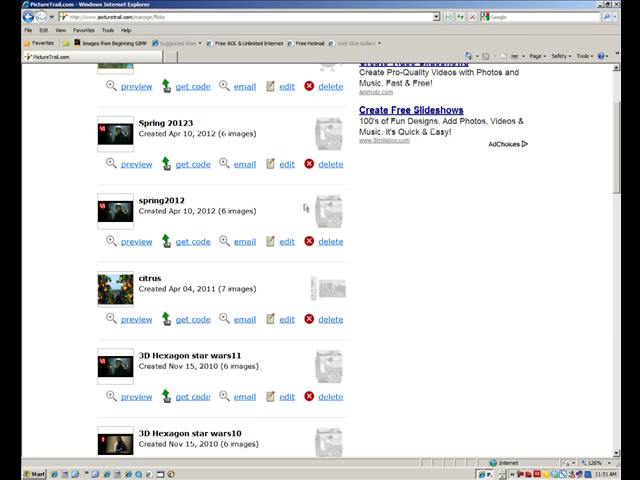
# Scroll back to the top of My PhotoFlicks and choose Create a Flick!
pyautogui.scroll(3)
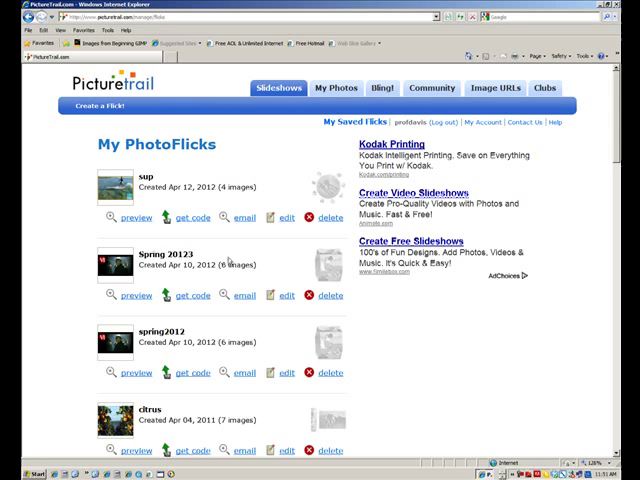
pyautogui.moveTo(84, 107)
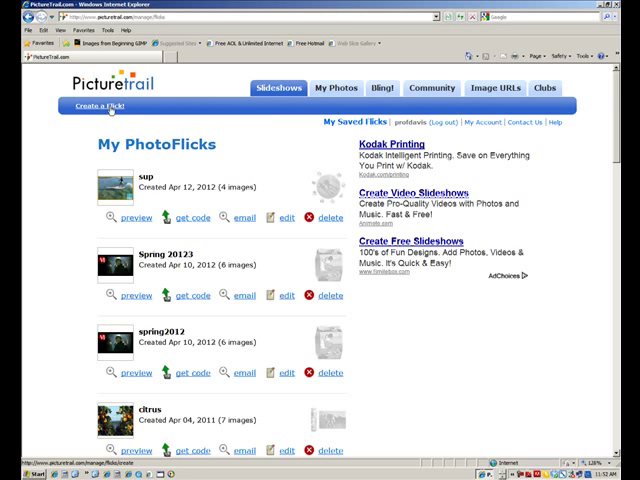
pyautogui.click(76, 105)
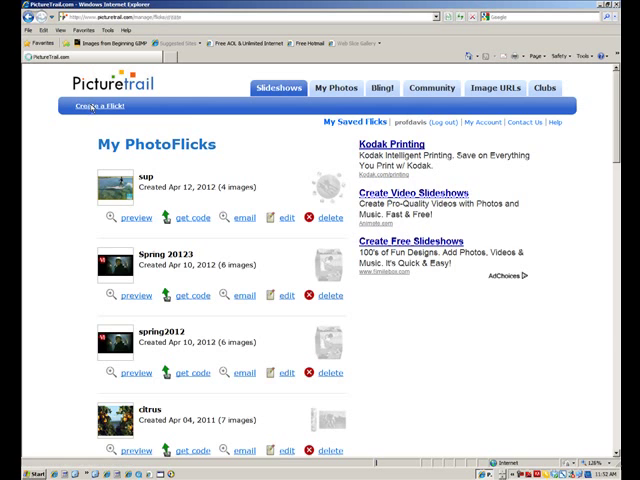
# Load the create-flick page and review Acrobat Cube options down to Flick Designs.
pyautogui.click(89, 106)
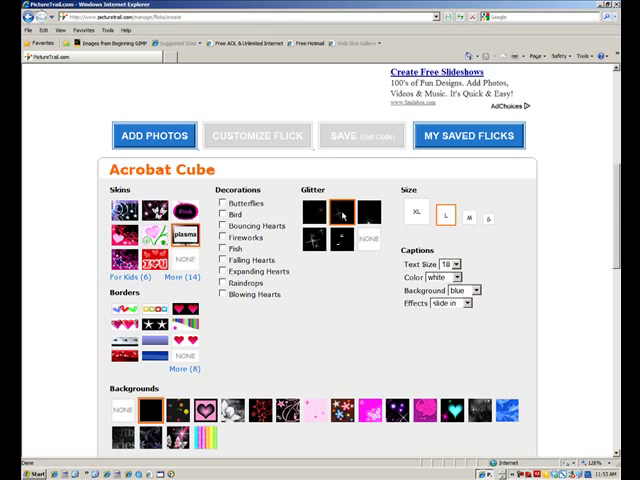
pyautogui.click(445, 214)
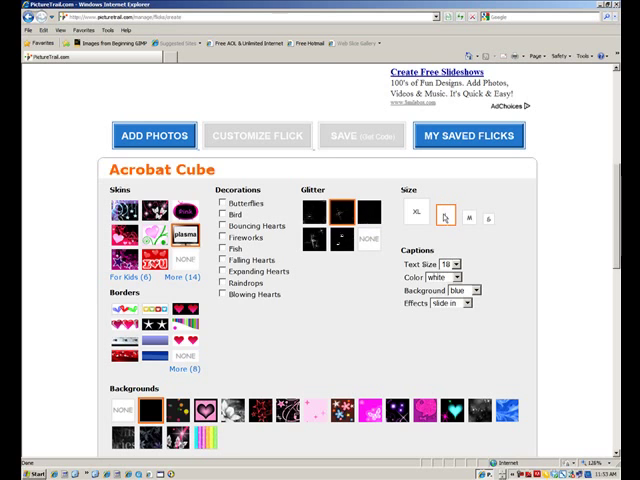
pyautogui.click(446, 216)
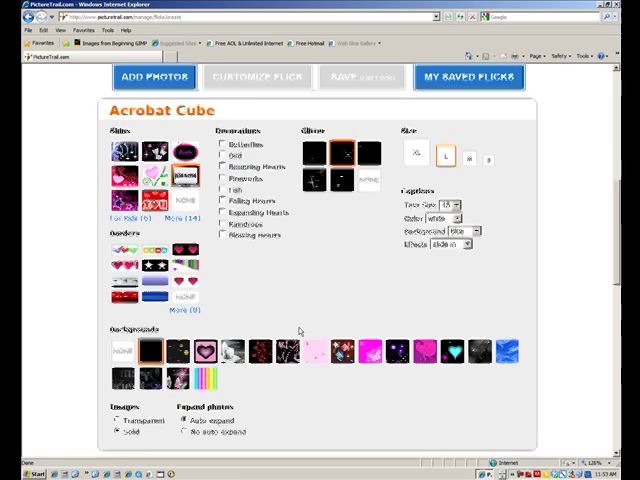
pyautogui.scroll(-3)
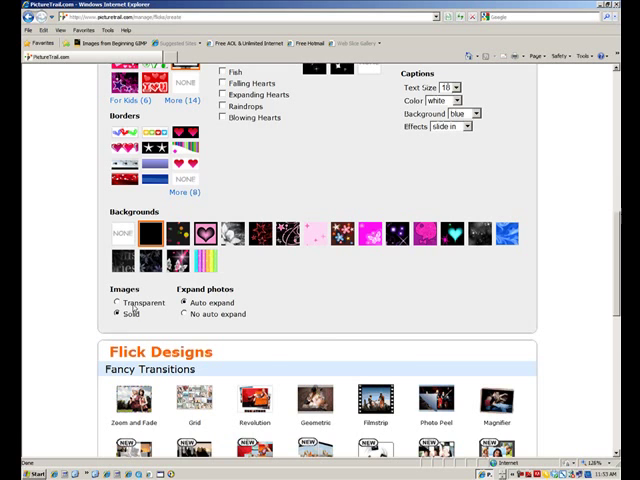
pyautogui.scroll(-3)
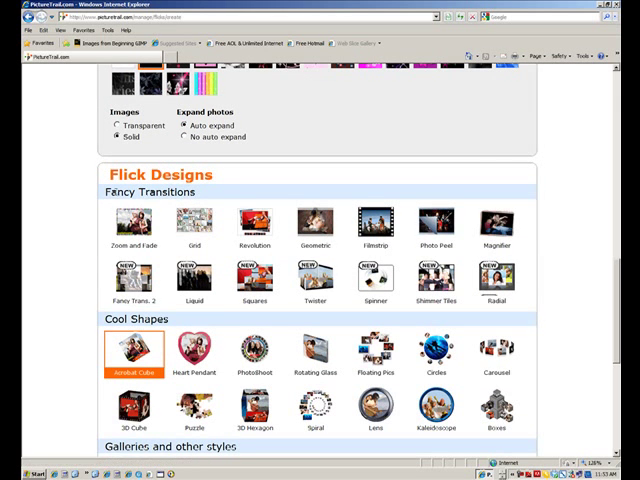
# Choose the 3D Hexagon design under Flick Designs > Cool Shapes.
pyautogui.scroll(-3)
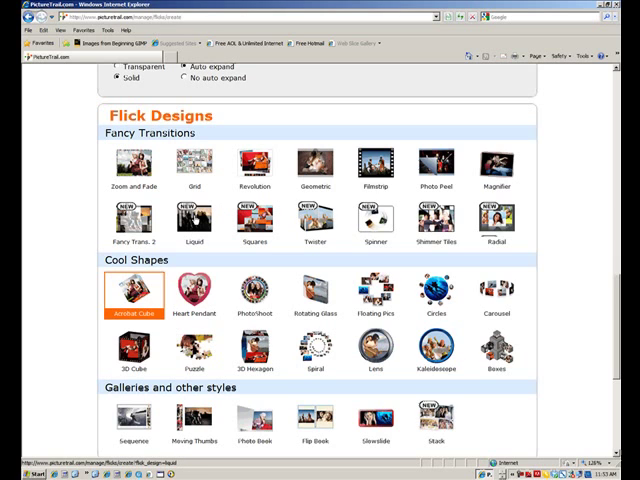
pyautogui.moveTo(302, 260)
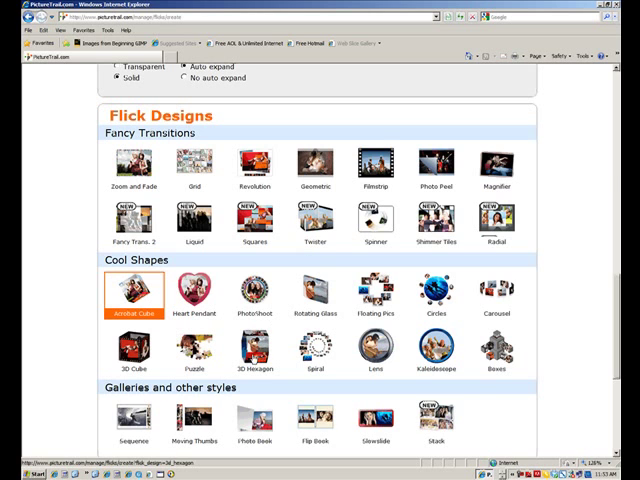
pyautogui.click(270, 347)
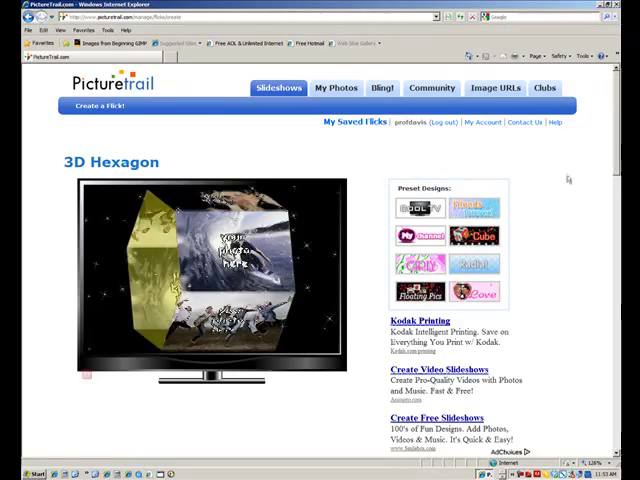
# Queue the Episode I–VI images from the star wars web graphics2 folder for upload.
pyautogui.scroll(-3)
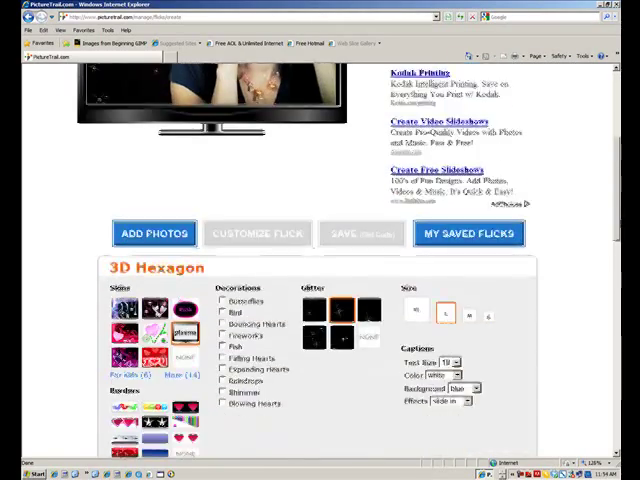
pyautogui.scroll(-3)
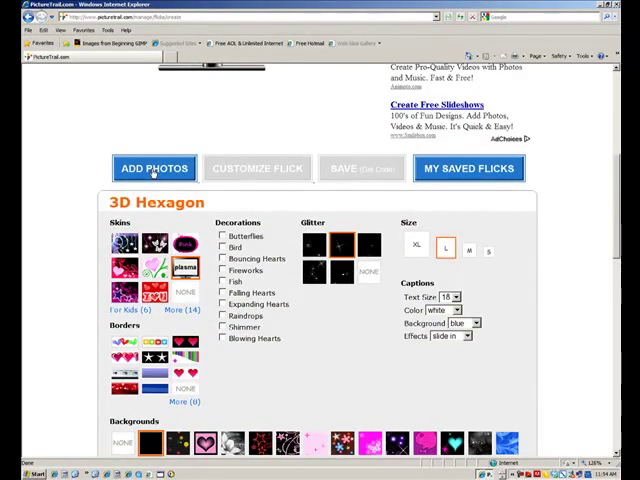
pyautogui.click(313, 272)
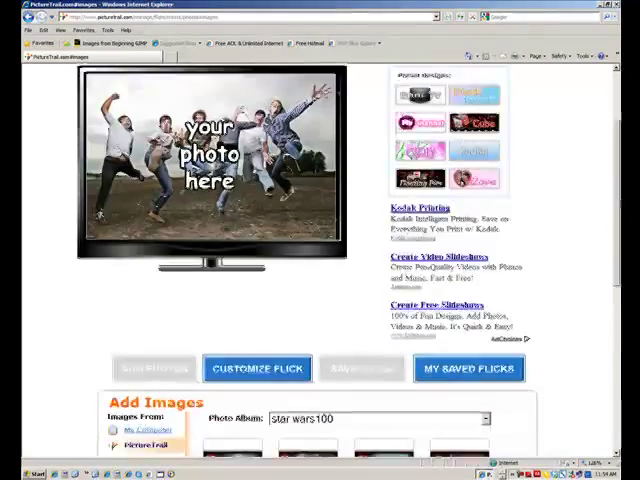
pyautogui.scroll(-3)
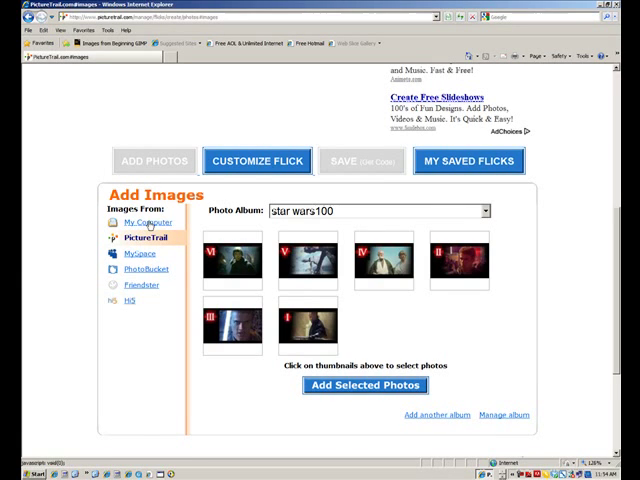
pyautogui.click(142, 221)
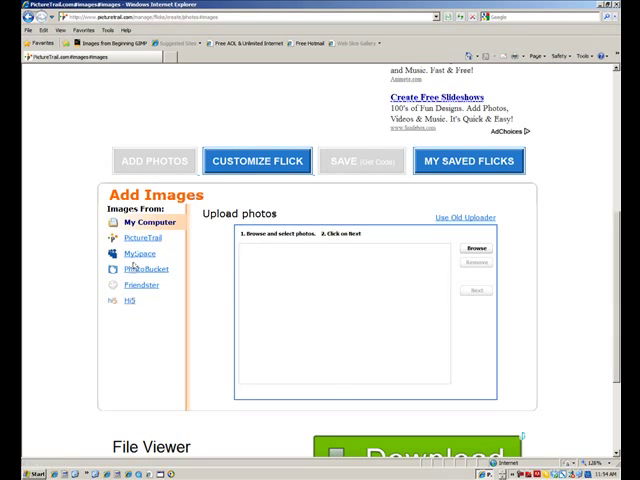
pyautogui.moveTo(425, 270)
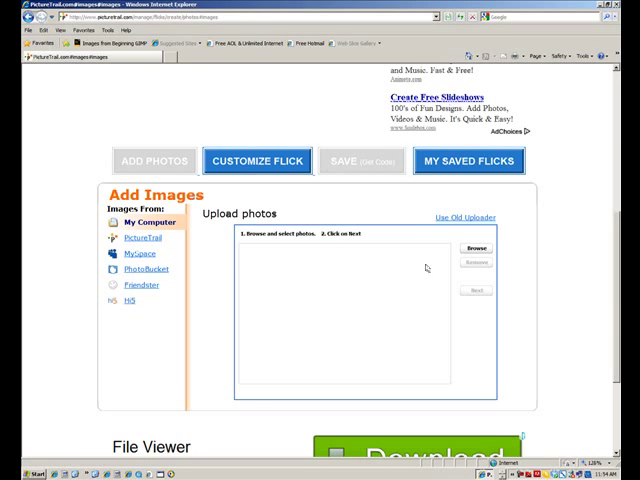
pyautogui.click(475, 248)
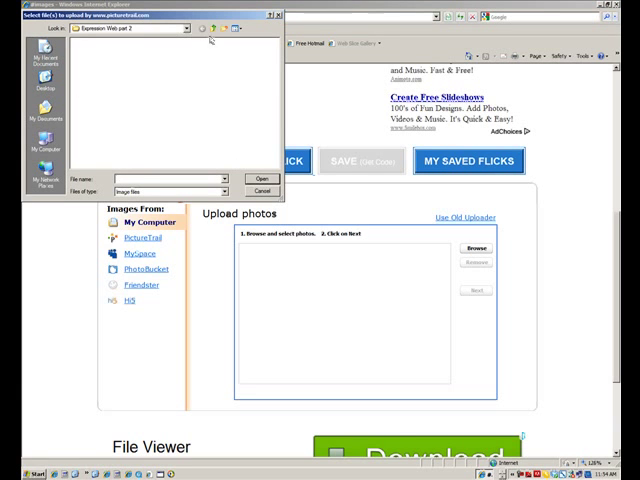
pyautogui.click(186, 28)
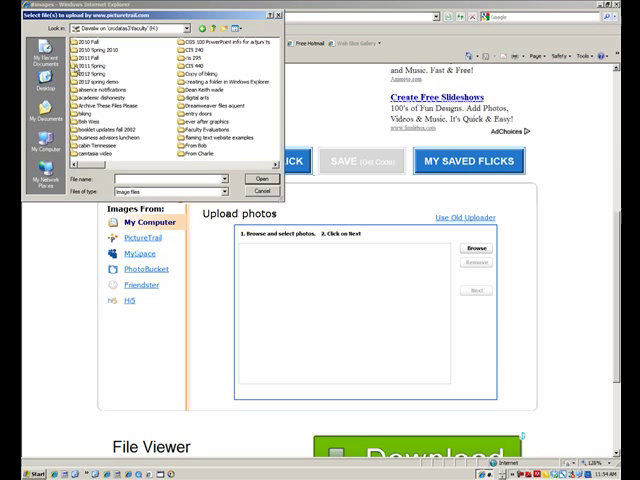
pyautogui.click(85, 72)
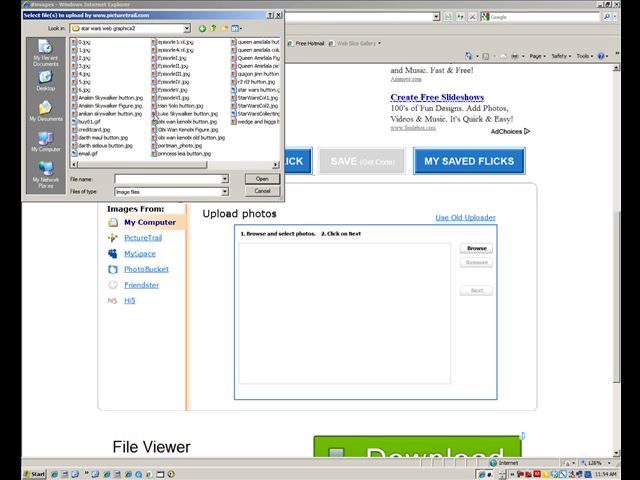
pyautogui.moveTo(190, 103)
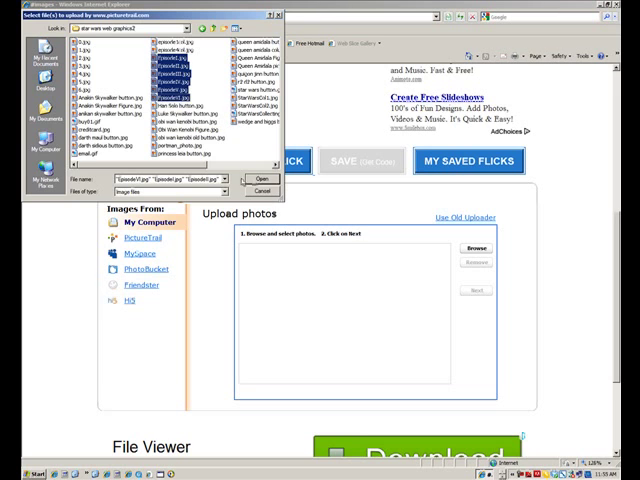
pyautogui.click(253, 181)
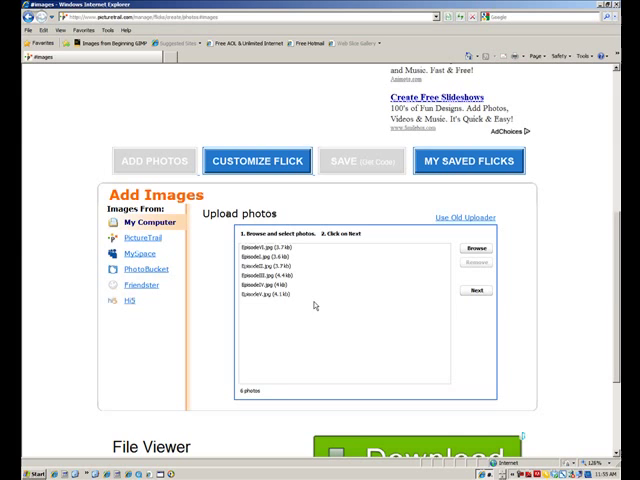
# Upload the six photos into a new album named 'youtube demonstration'.
pyautogui.click(475, 291)
pyautogui.write('youtubesdr')
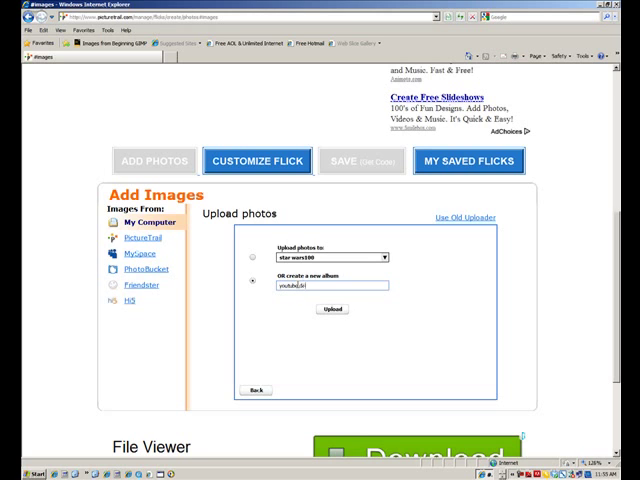
pyautogui.write('demonstration')
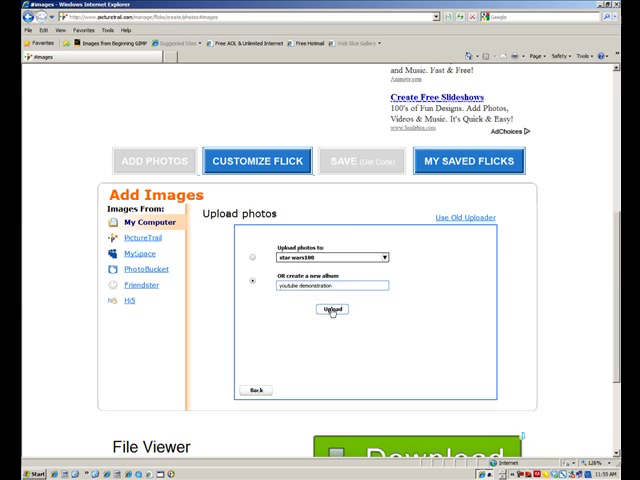
pyautogui.click(326, 309)
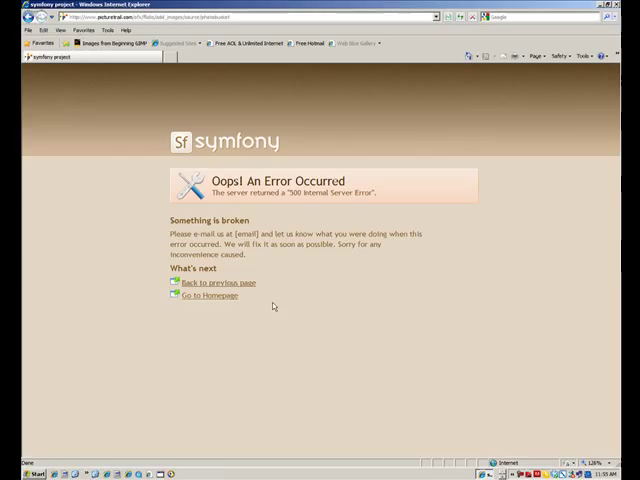
pyautogui.moveTo(277, 306)
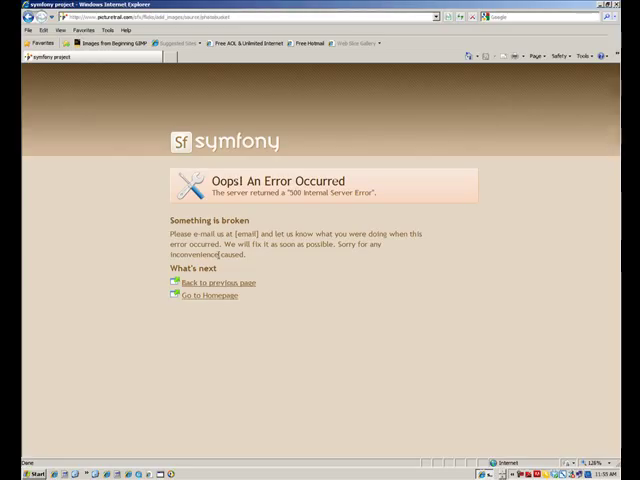
# Return from the 500 error page and check the six images under Flick Photos.
pyautogui.click(215, 282)
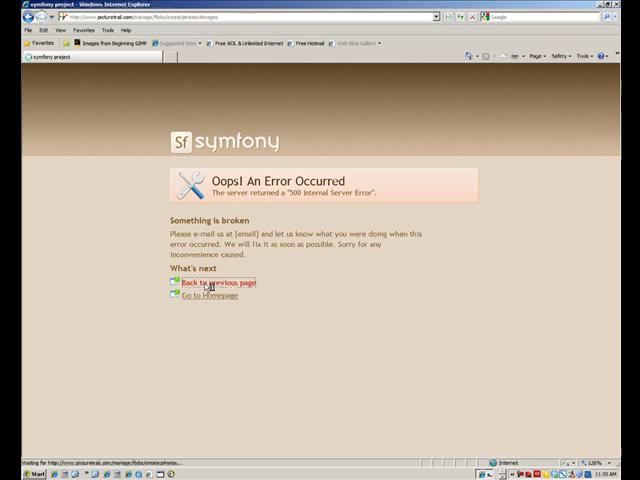
pyautogui.click(213, 282)
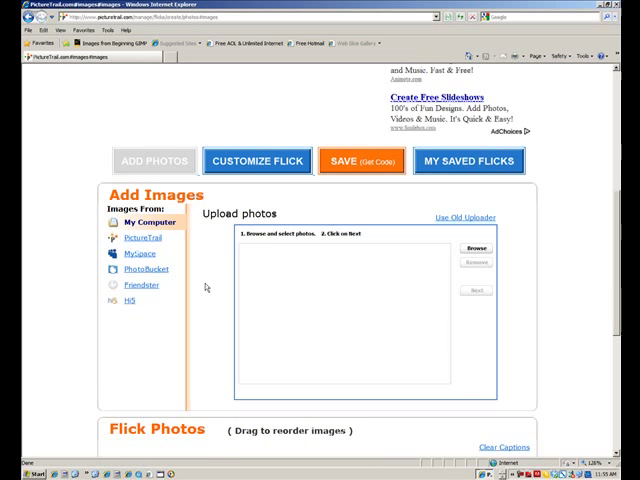
pyautogui.moveTo(295, 258)
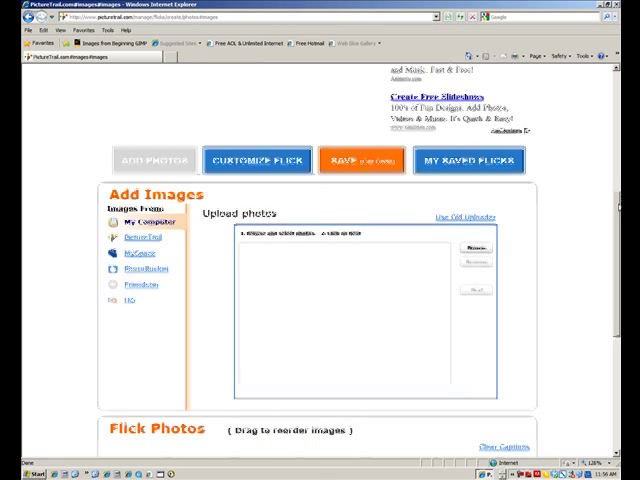
pyautogui.scroll(-3)
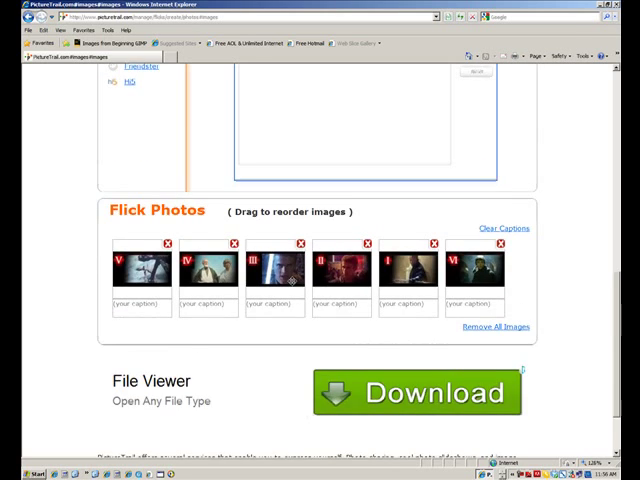
pyautogui.scroll(3)
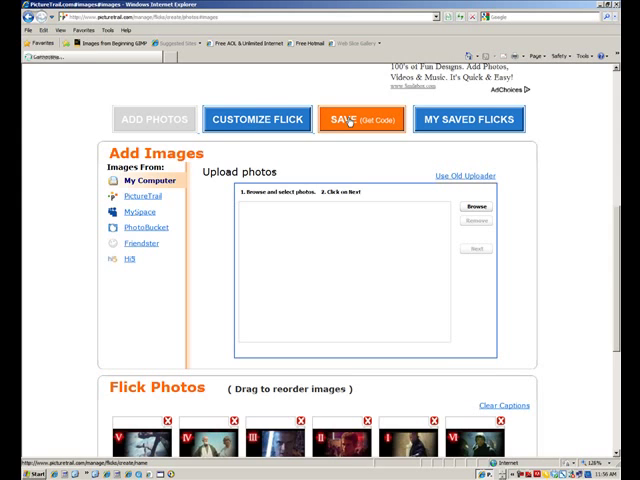
# Name the flick 'star wars for youtube' and use Save & Get Code.
pyautogui.click(349, 118)
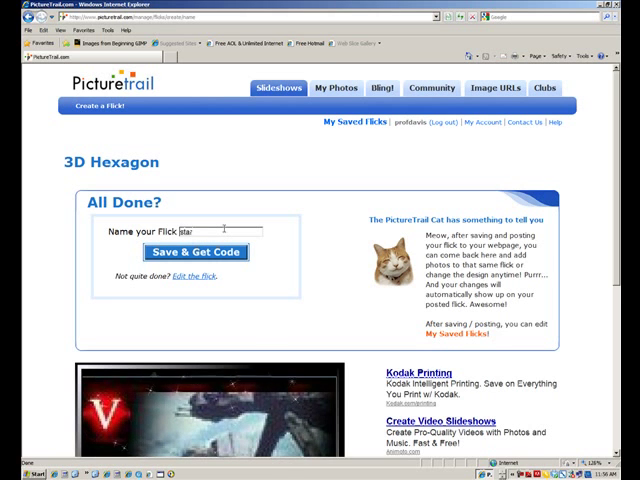
pyautogui.write('star wars for youtube')
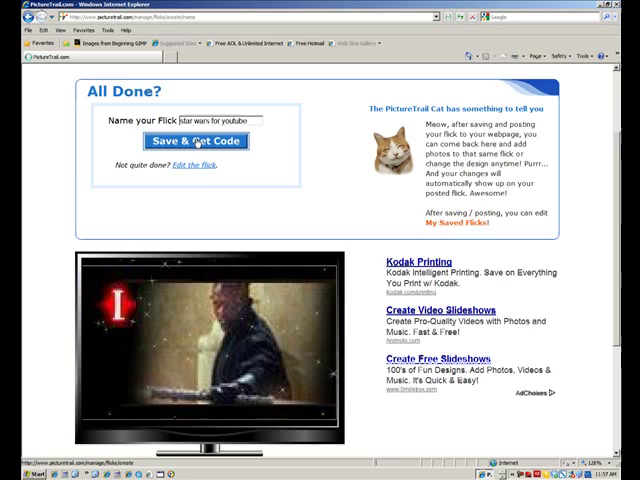
pyautogui.click(195, 140)
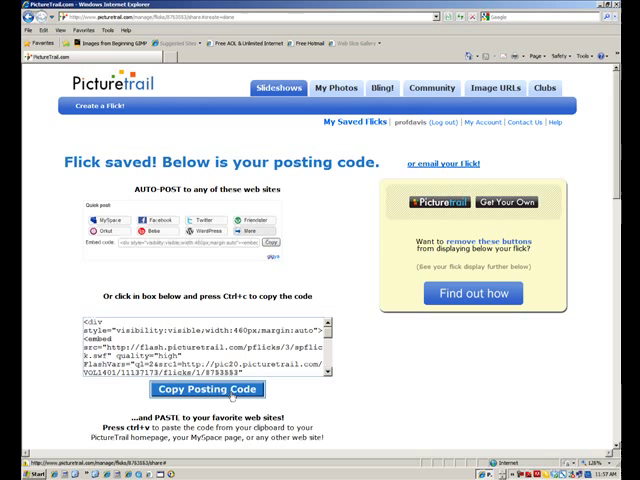
# Copy the flick's posting code, allowing Internet Explorer clipboard access.
pyautogui.click(208, 390)
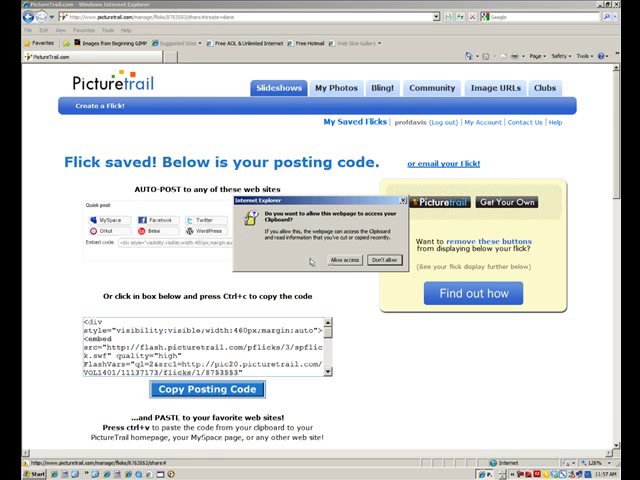
pyautogui.click(344, 261)
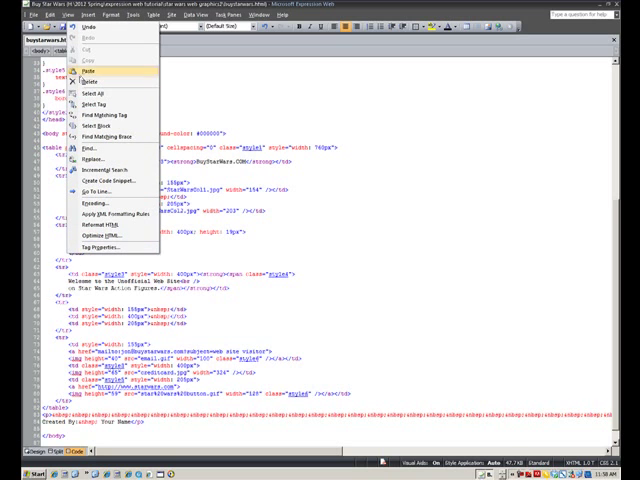
# Paste the posting code into the td cell of buystarwars.html with Edit > Paste.
pyautogui.click(95, 71)
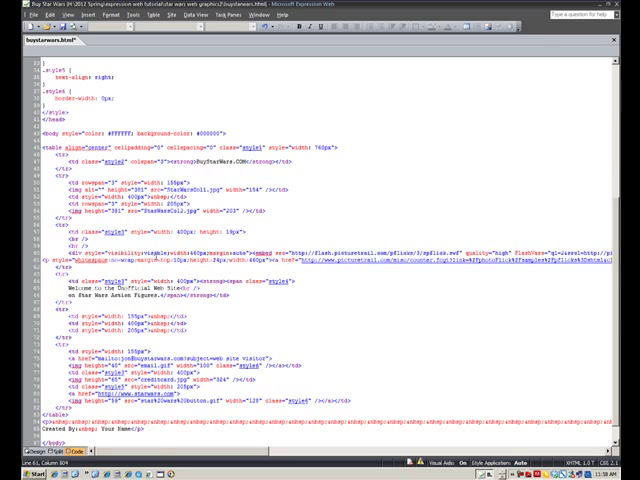
pyautogui.moveTo(370, 258)
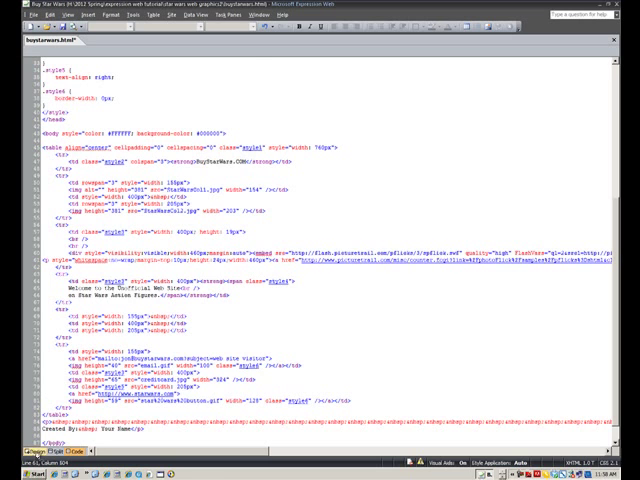
# Switch buystarwars.html to Design view to see the pasted flick placeholder rendered.
pyautogui.click(18, 451)
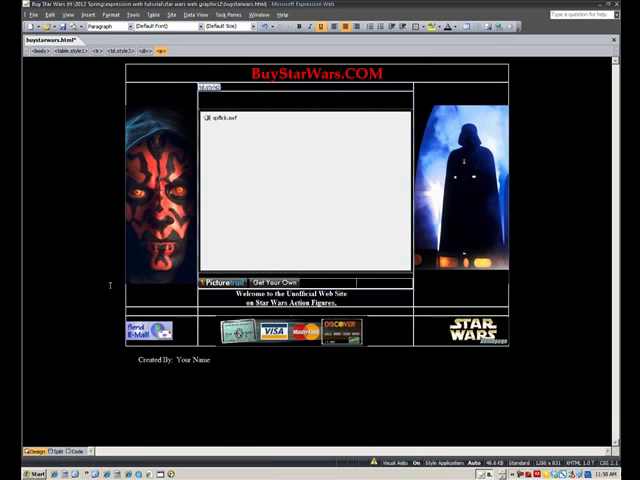
pyautogui.moveTo(296, 170)
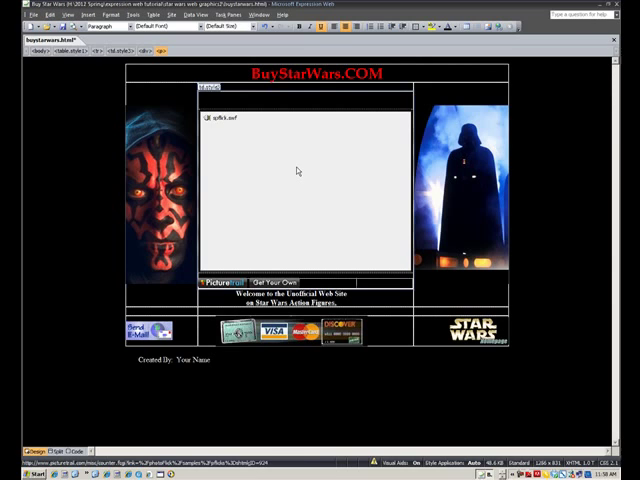
pyautogui.moveTo(298, 177)
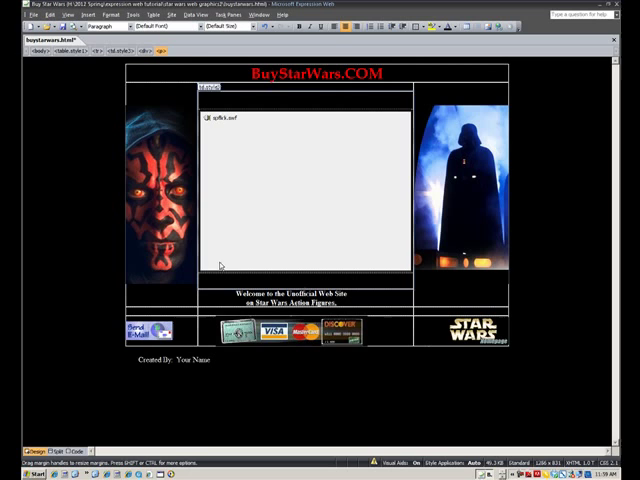
pyautogui.moveTo(247, 147)
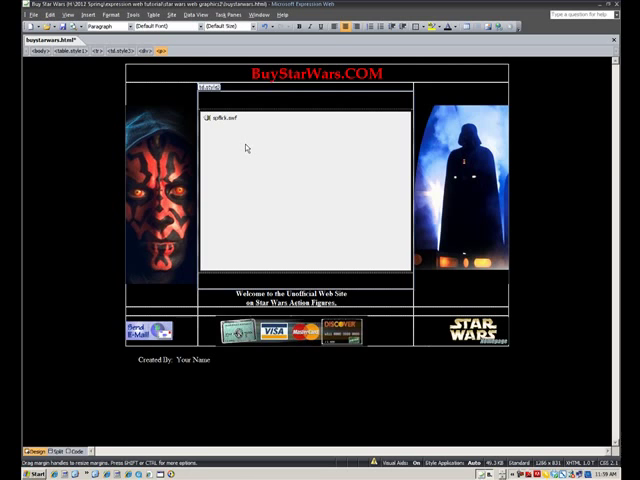
pyautogui.moveTo(270, 193)
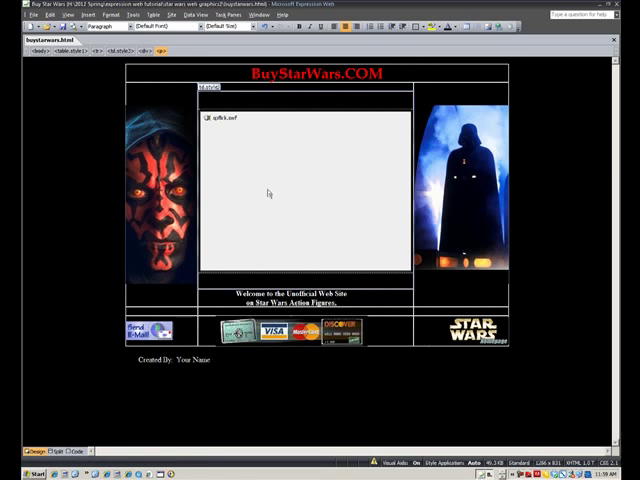
pyautogui.moveTo(296, 160)
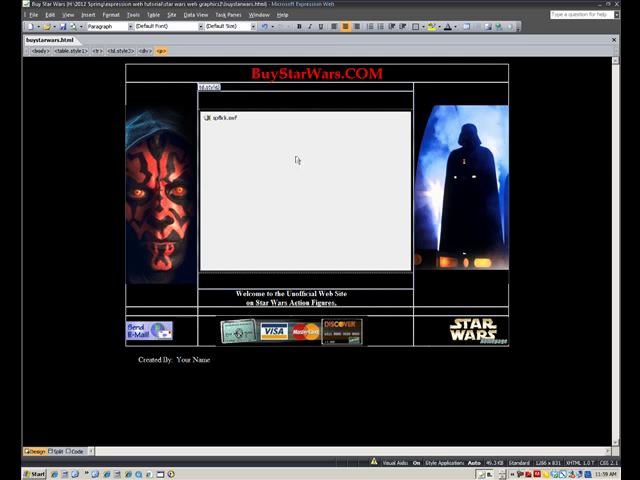
pyautogui.moveTo(283, 210)
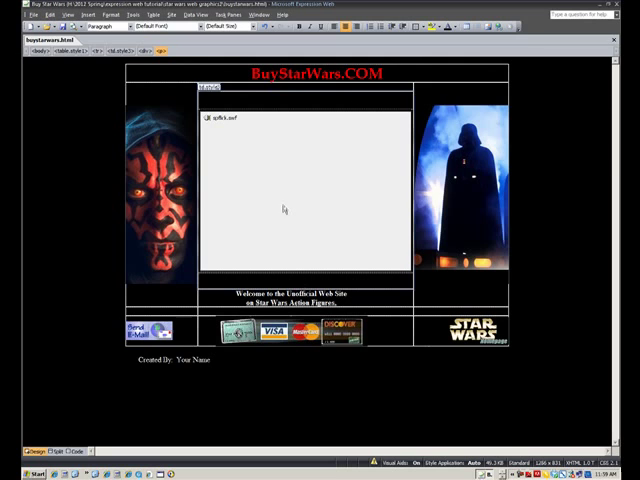
pyautogui.moveTo(284, 208)
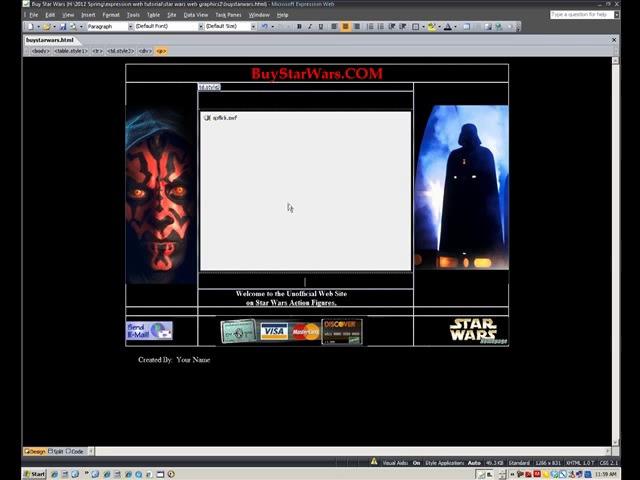